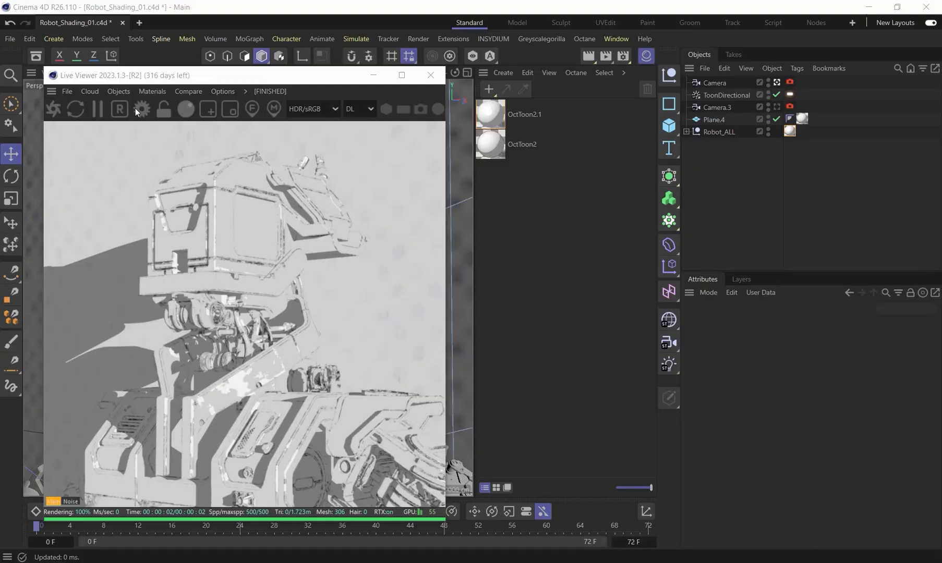
- Bring up the OctToon2.1 material's settings from the Material Manager
{"action": "double_click", "coordinate": [523, 113]}
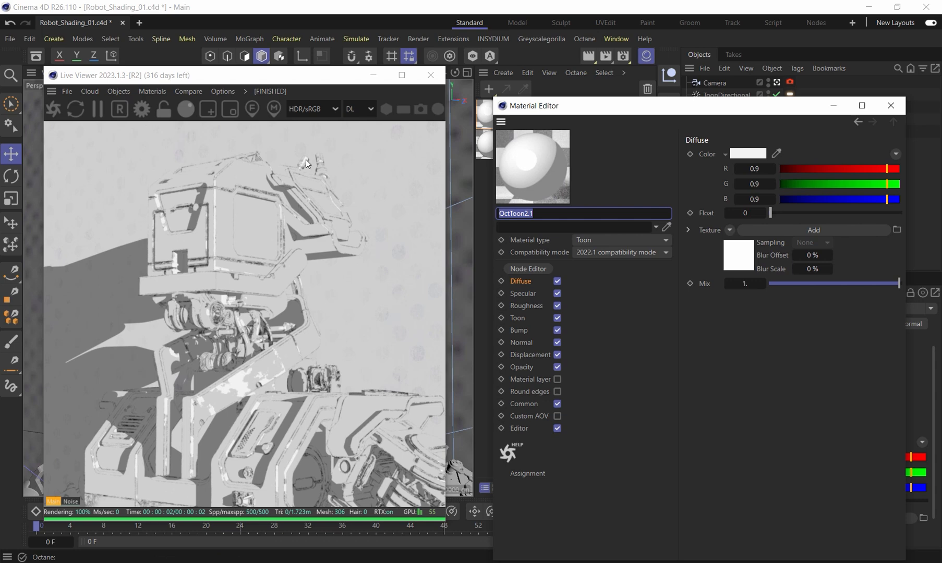
{"action": "mouse_move", "coordinate": [223, 279]}
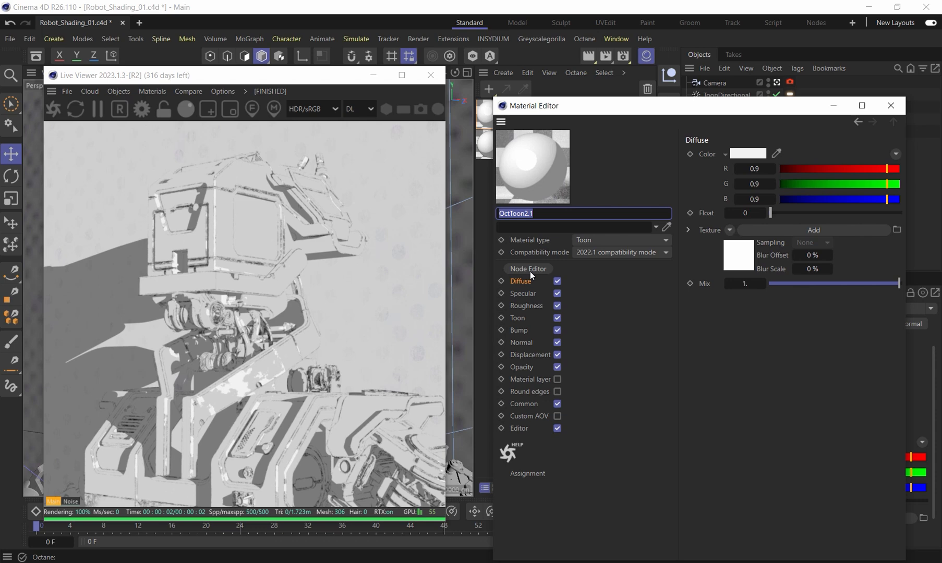
- Show the toon material's Octane node graph and inspect the existing Add node chain
{"action": "left_click", "coordinate": [527, 268]}
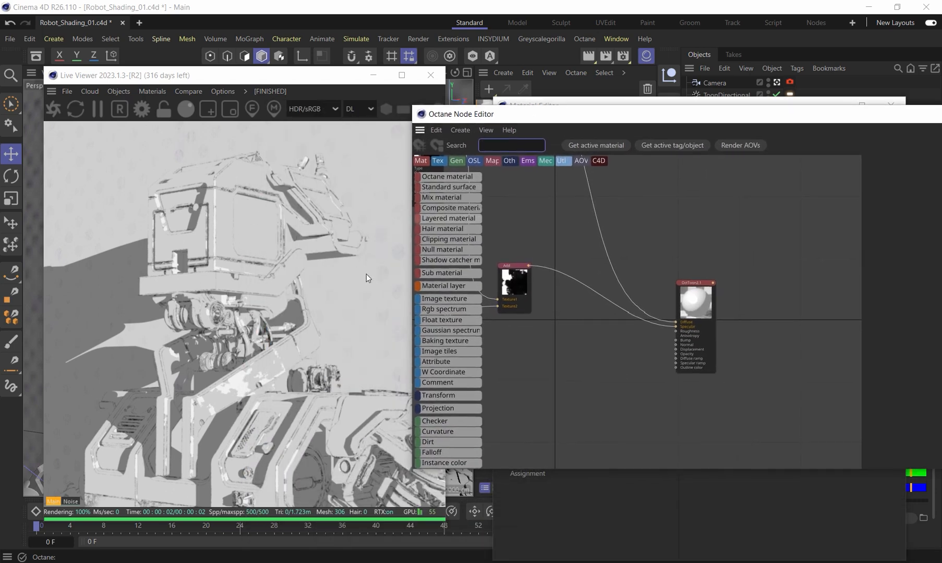
{"action": "mouse_move", "coordinate": [303, 380]}
{"action": "type", "text": "1"}
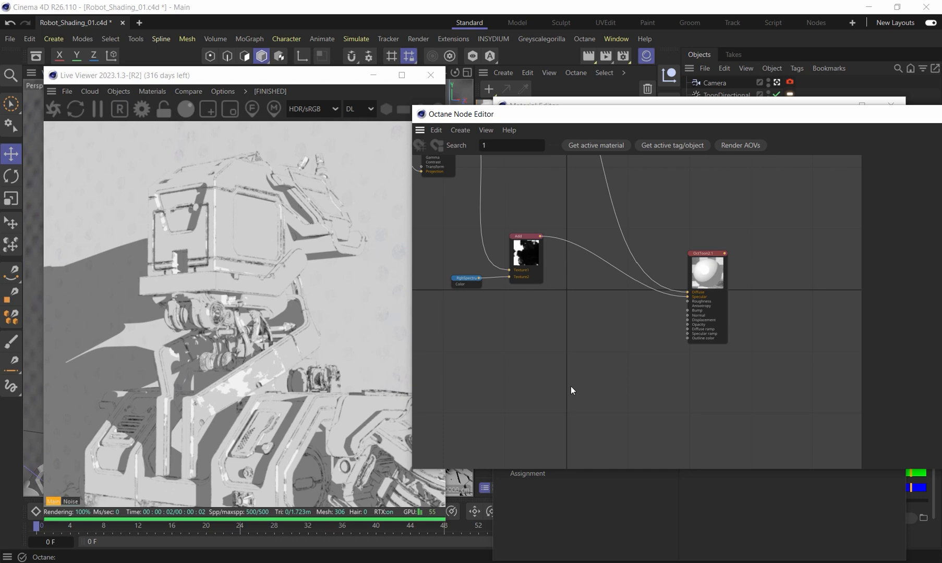
{"action": "mouse_move", "coordinate": [603, 387]}
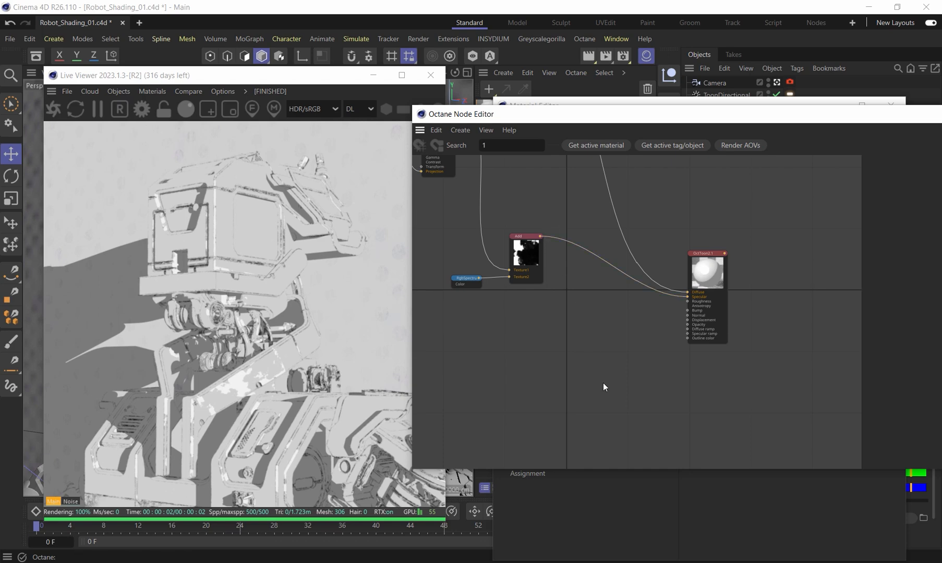
{"action": "mouse_move", "coordinate": [606, 360]}
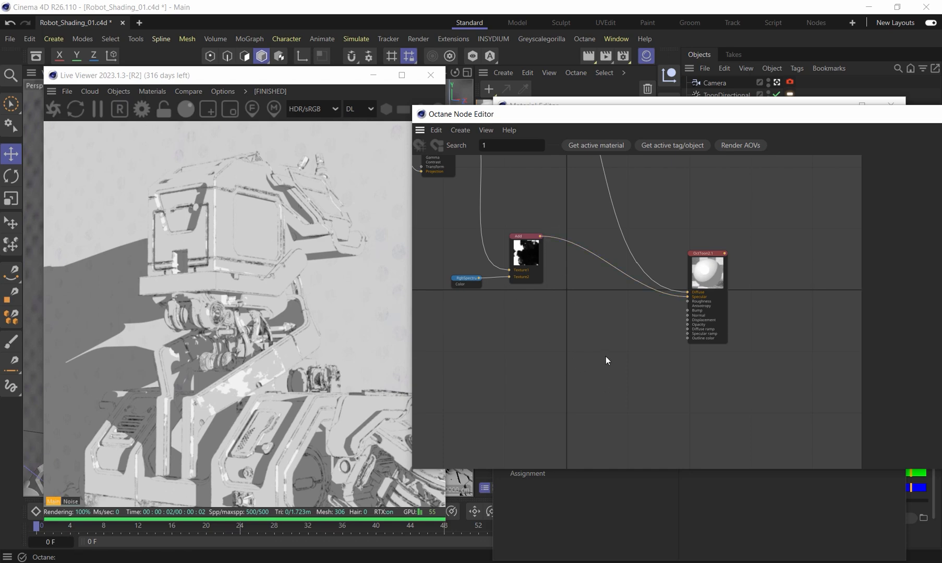
{"action": "left_click", "coordinate": [511, 145]}
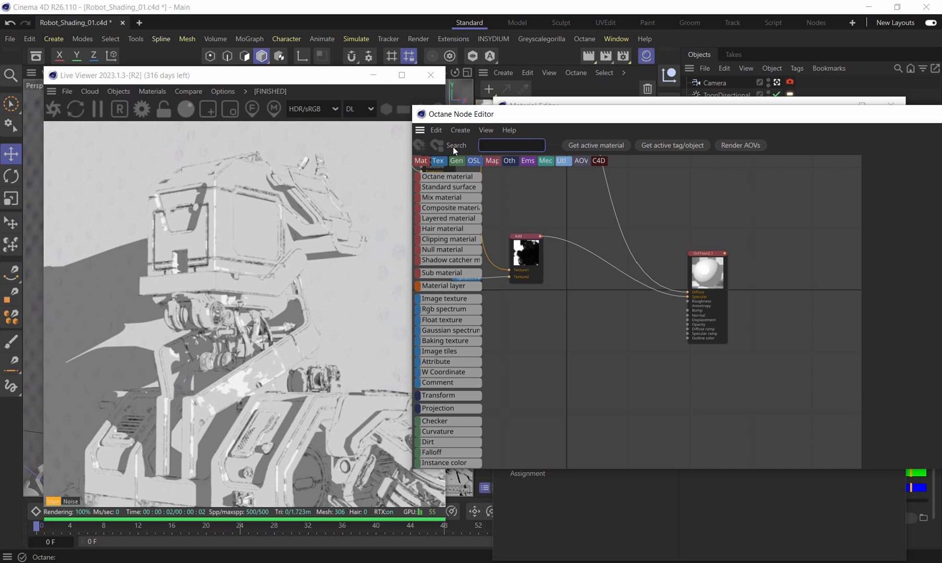
{"action": "left_click", "coordinate": [511, 145]}
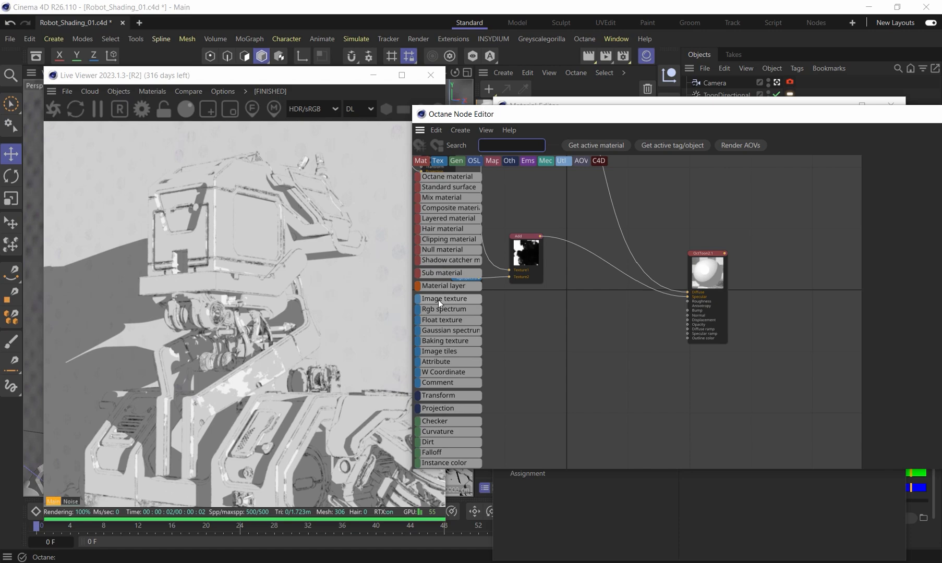
- Add an Image Texture node loading the scratchy AdobeStock_268266994 image from the Patterns folder
{"action": "left_click", "coordinate": [445, 298]}
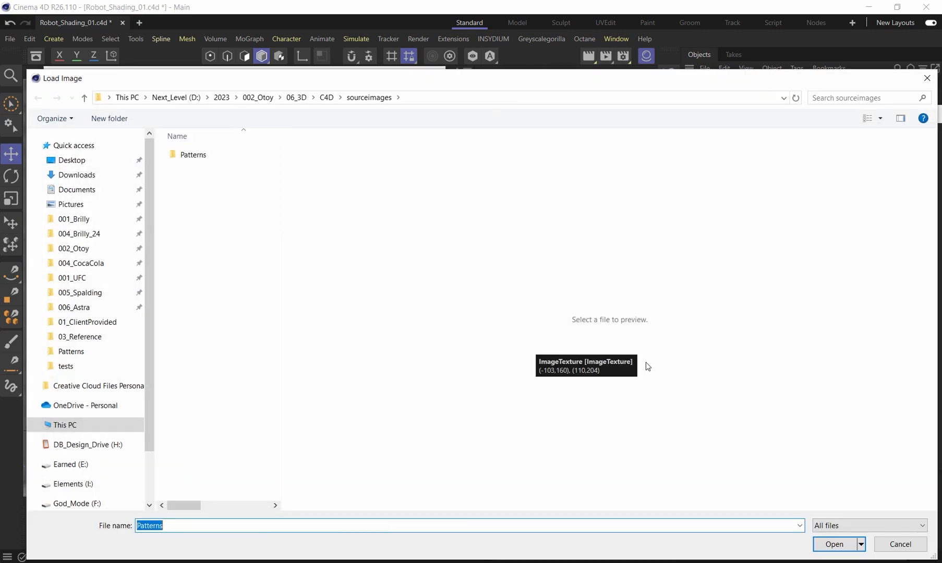
{"action": "left_click", "coordinate": [192, 155]}
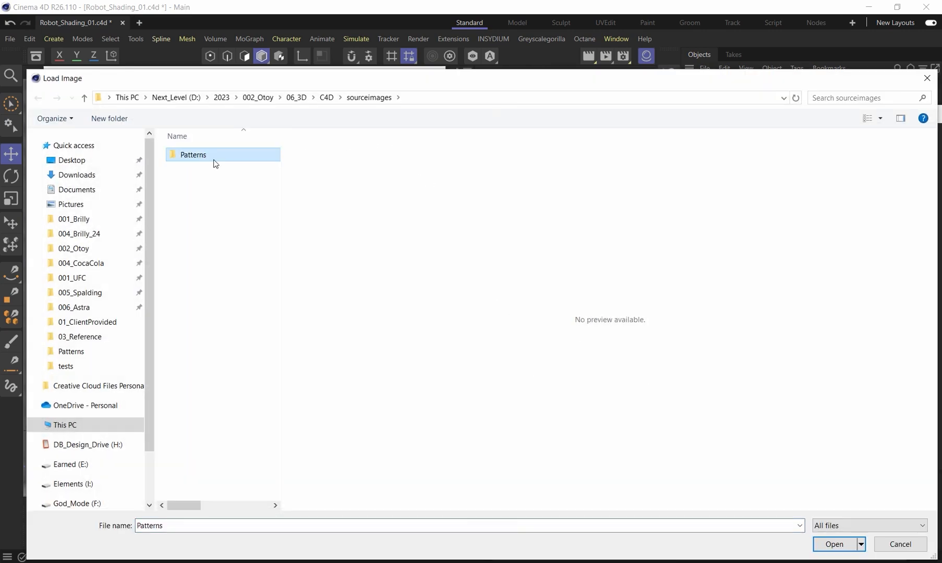
{"action": "double_click", "coordinate": [192, 154]}
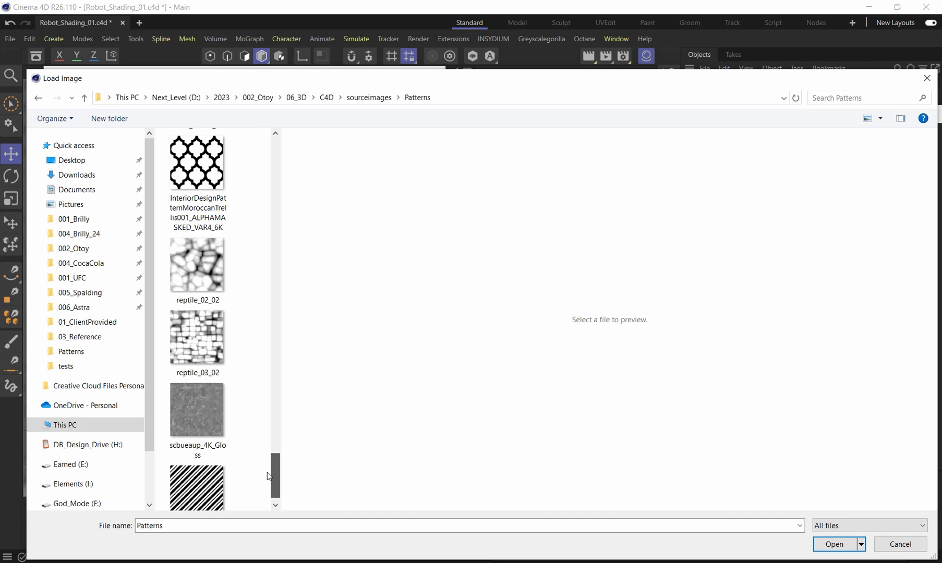
{"action": "scroll", "scroll_direction": "up", "scroll_amount": 3}
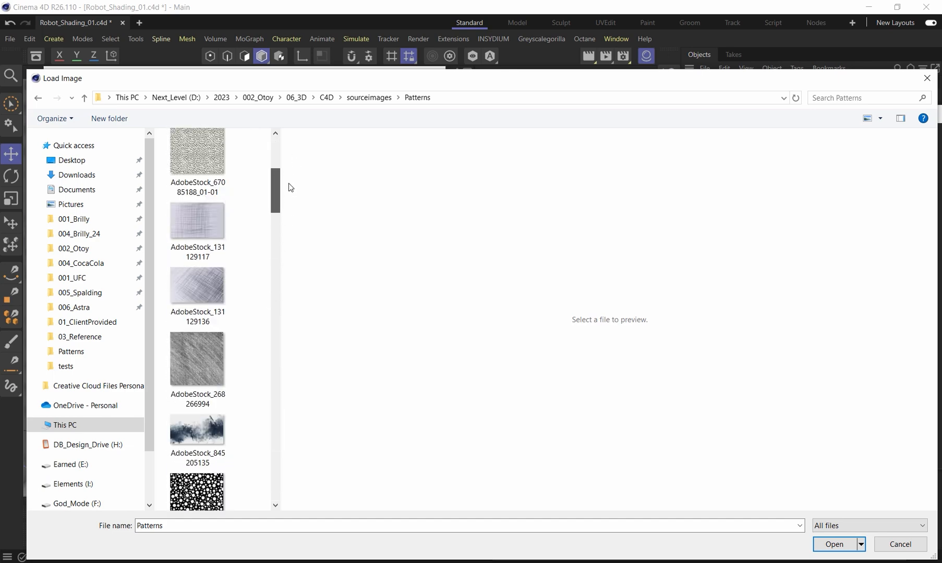
{"action": "left_click", "coordinate": [196, 208]}
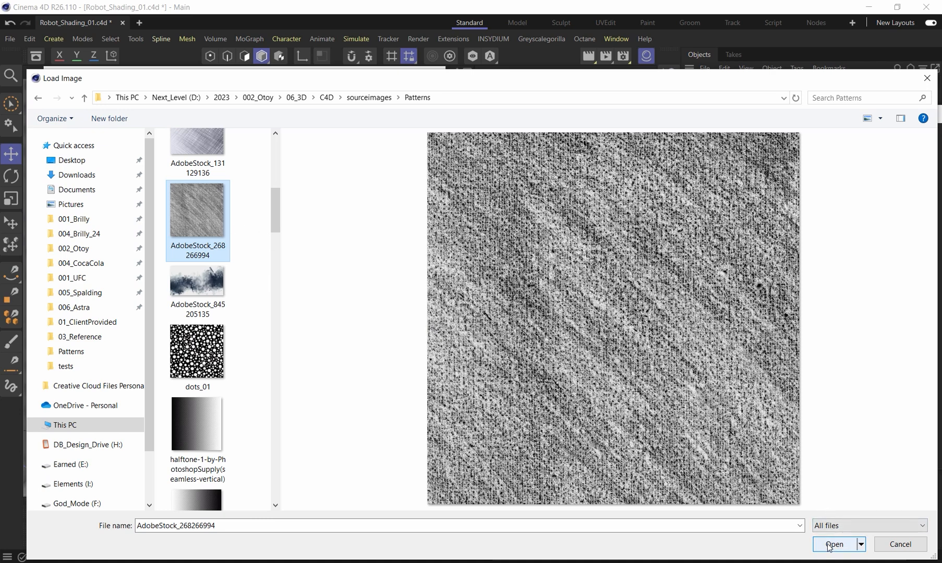
{"action": "left_click", "coordinate": [835, 546]}
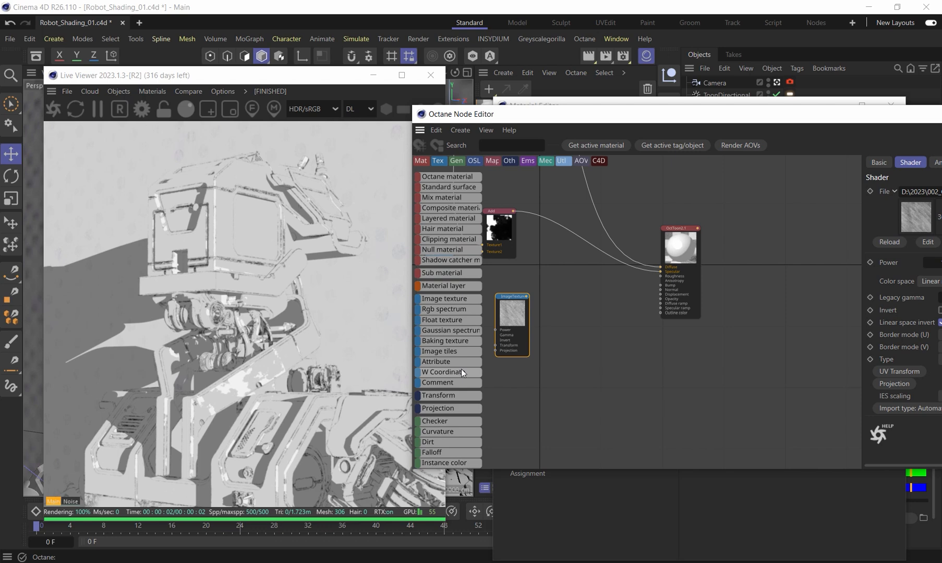
- Place a Multiply node between the Add node and the OctToon2.1 material input
{"action": "scroll", "scroll_direction": "down", "scroll_amount": 3}
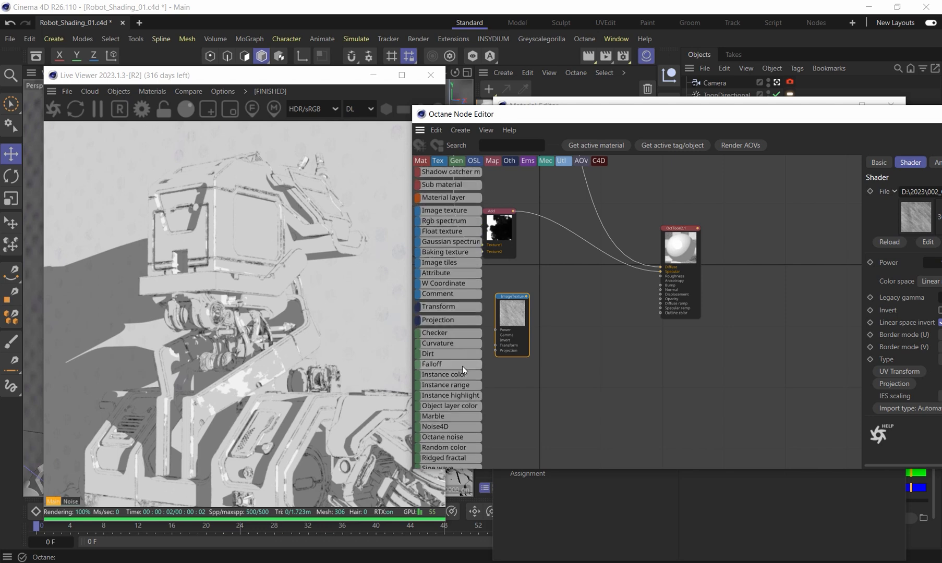
{"action": "scroll", "scroll_direction": "down", "scroll_amount": 3}
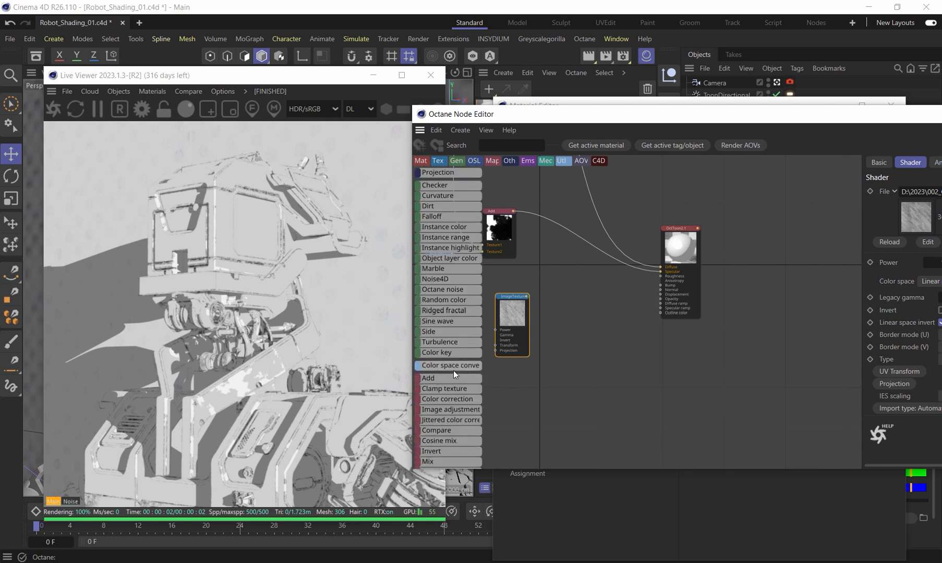
{"action": "mouse_move", "coordinate": [454, 300]}
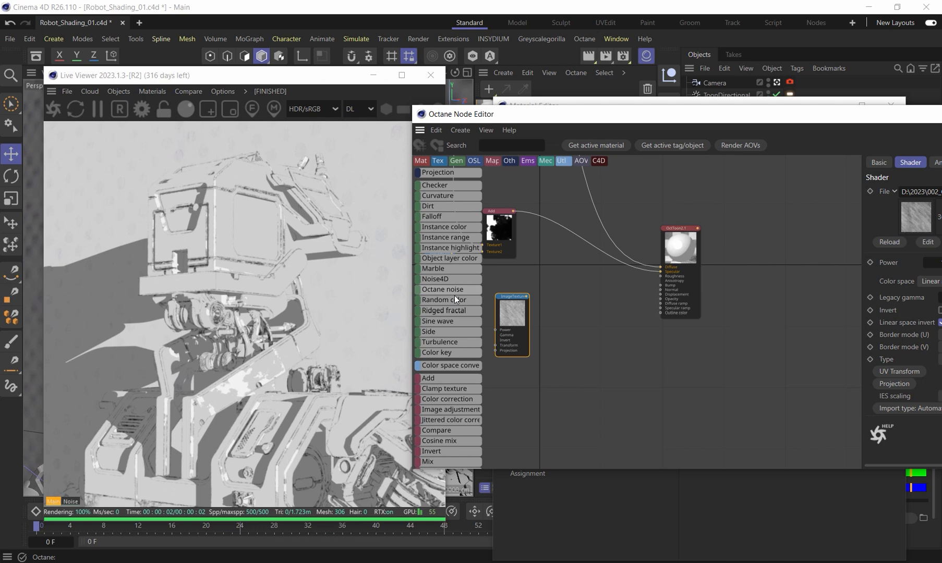
{"action": "scroll", "scroll_direction": "down", "scroll_amount": 3}
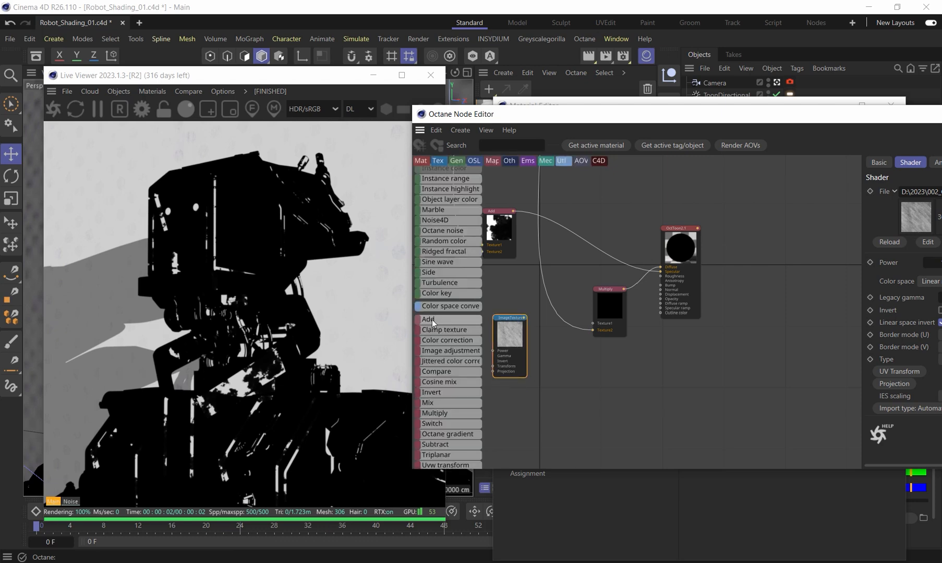
- Insert an Add node mixing the image texture with a new RGB spectrum before the Multiply
{"action": "left_click", "coordinate": [429, 319]}
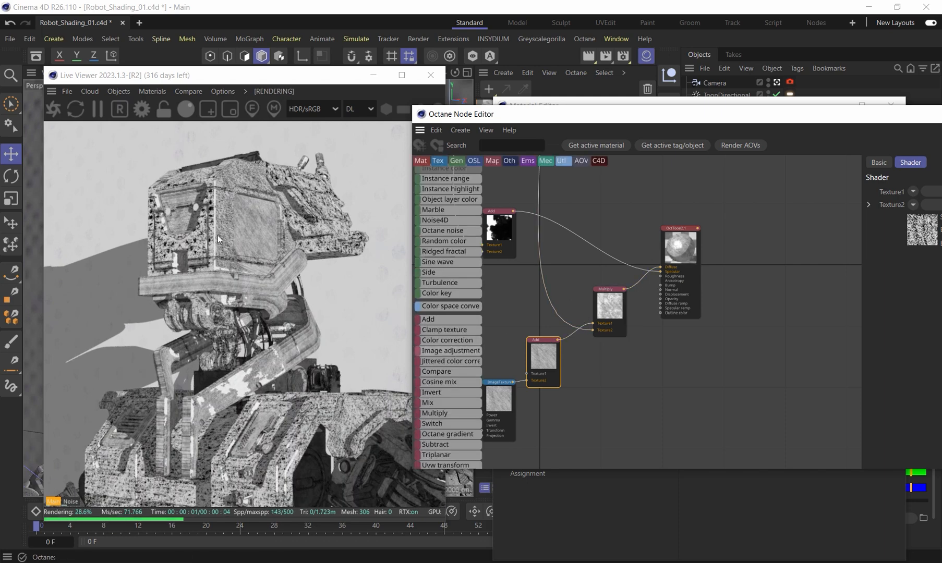
{"action": "mouse_move", "coordinate": [509, 294]}
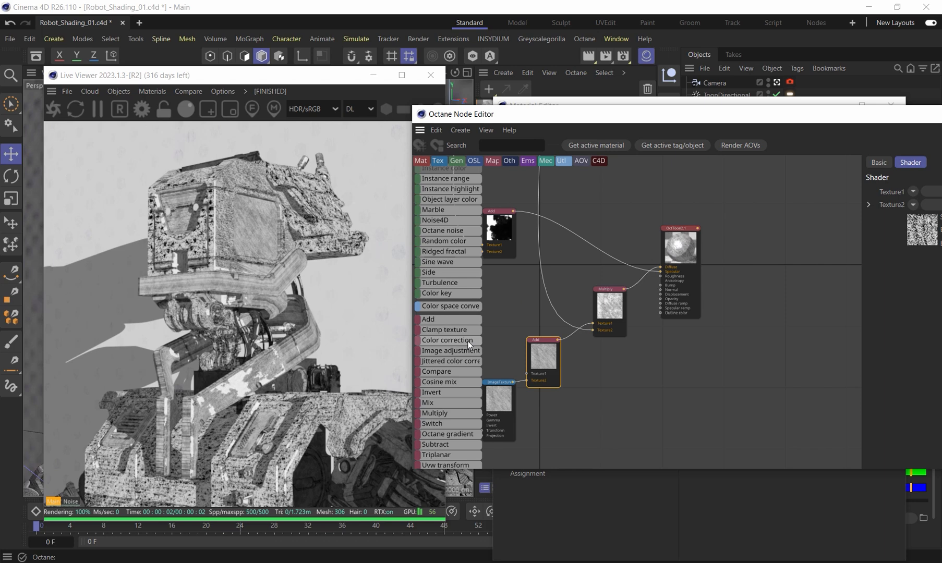
{"action": "scroll", "scroll_direction": "up", "scroll_amount": 3}
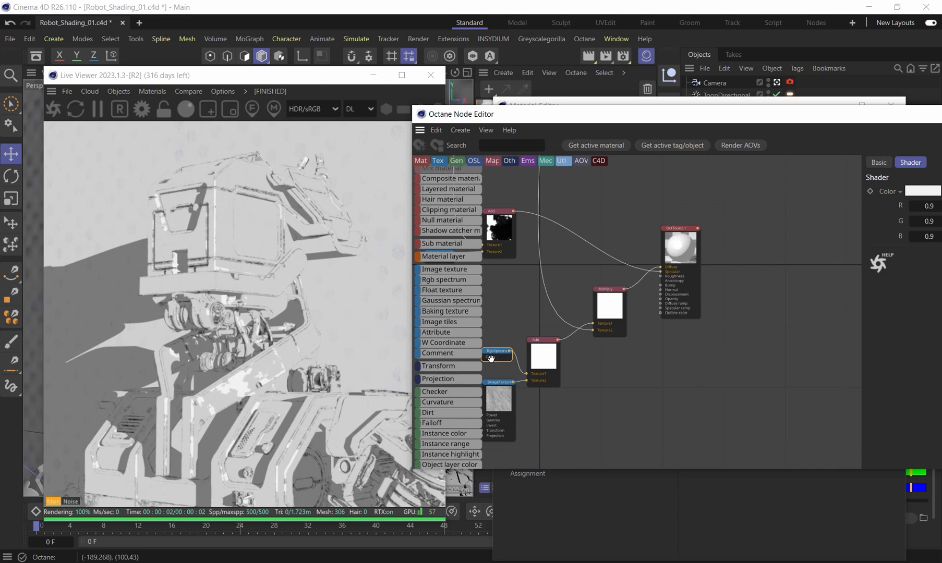
- Set the RGB spectrum colour to a light blue in the Color Chooser
{"action": "left_click", "coordinate": [923, 191]}
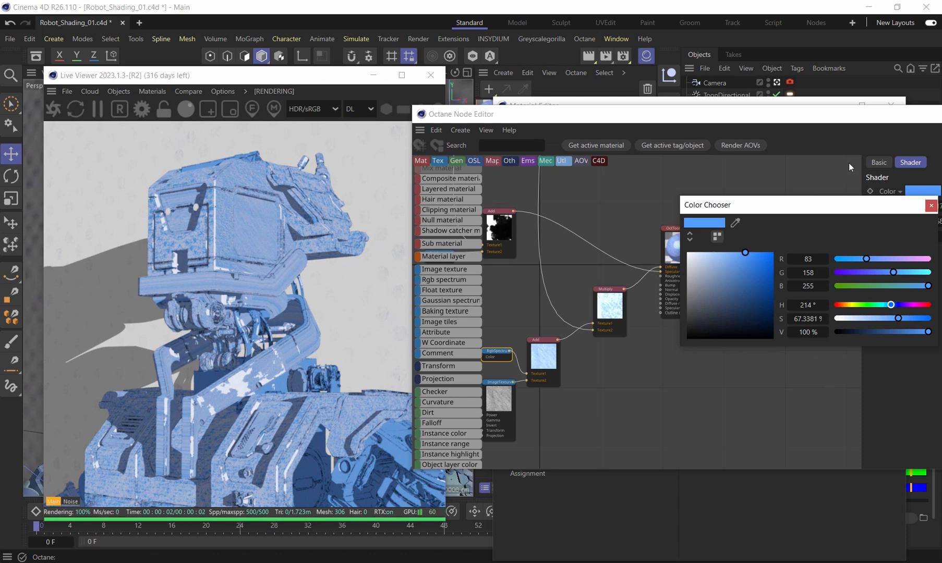
{"action": "left_click", "coordinate": [931, 204]}
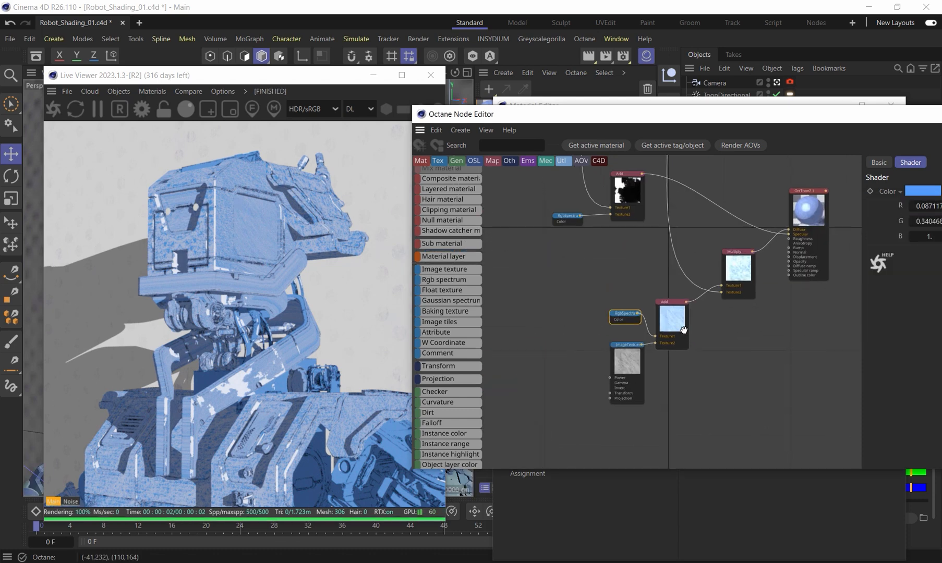
- Attach a Projection node and a Transform node (scale about 0.48) to the image texture
{"action": "right_click", "coordinate": [635, 329]}
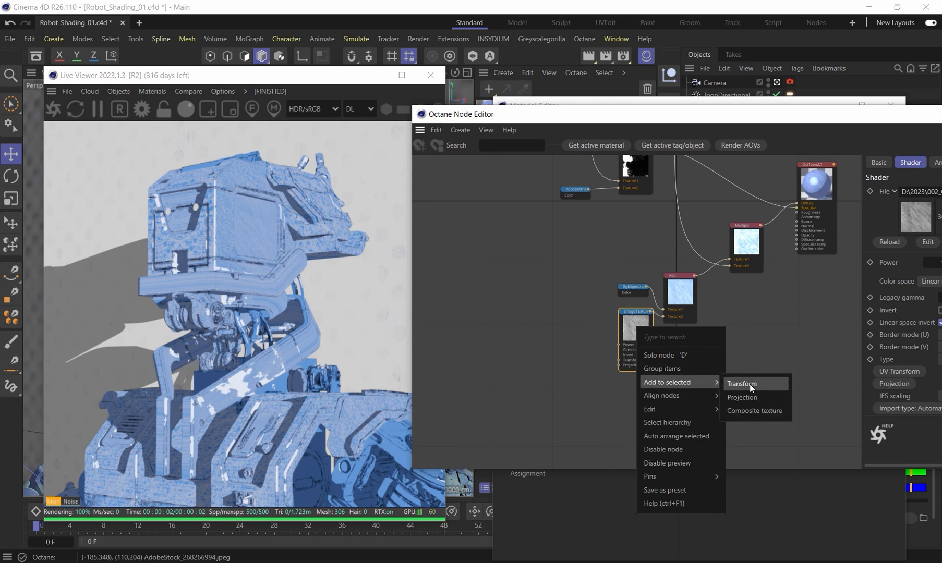
{"action": "left_click", "coordinate": [742, 383]}
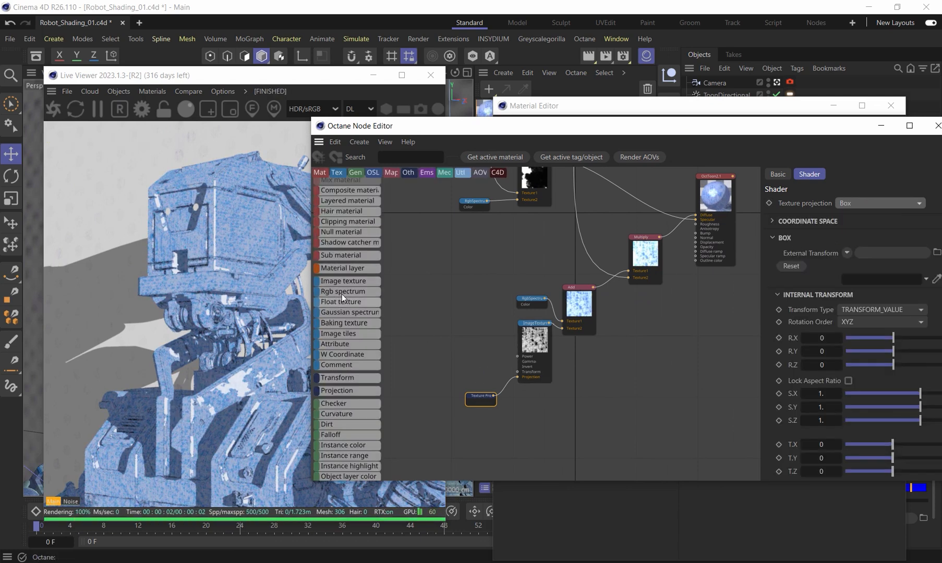
{"action": "right_click", "coordinate": [533, 338]}
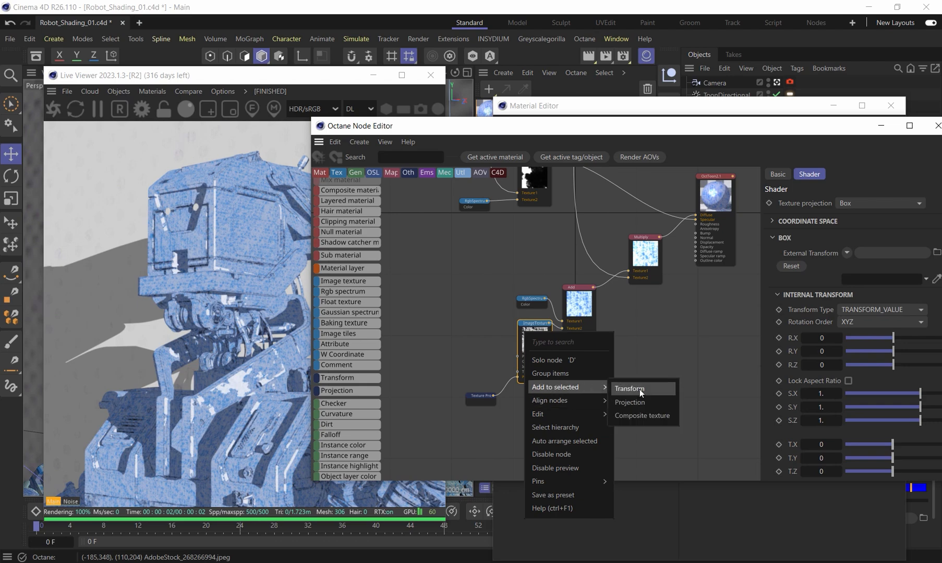
{"action": "left_click", "coordinate": [627, 388]}
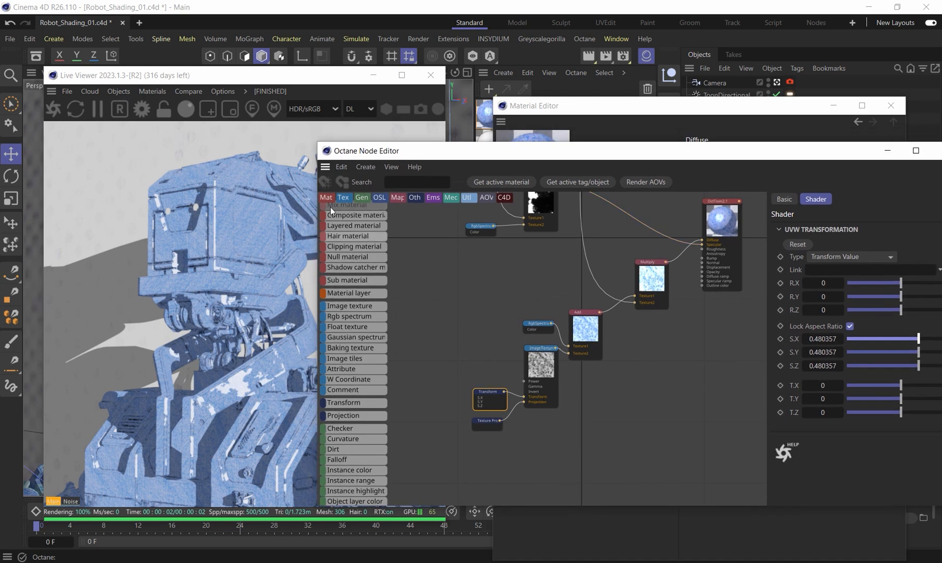
{"action": "mouse_move", "coordinate": [531, 267]}
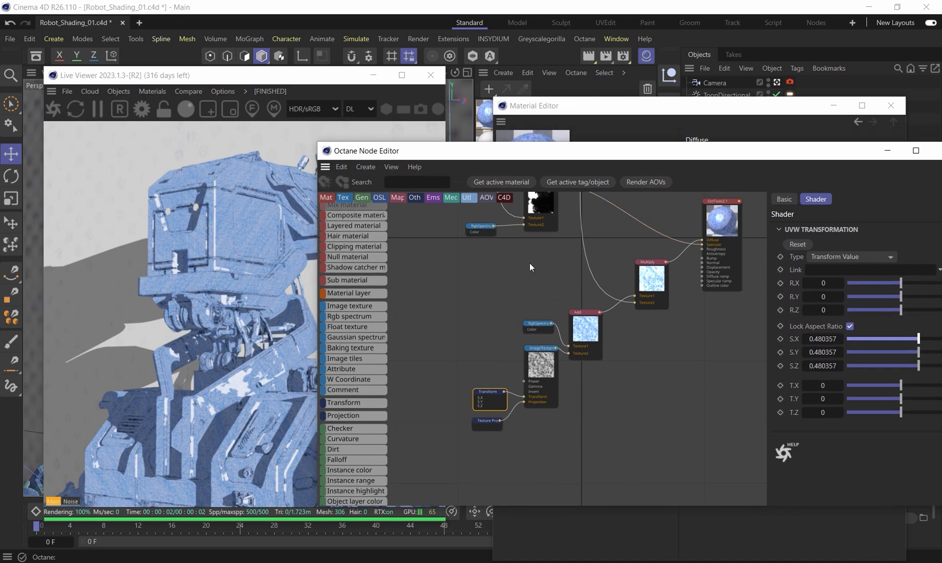
{"action": "mouse_move", "coordinate": [478, 303]}
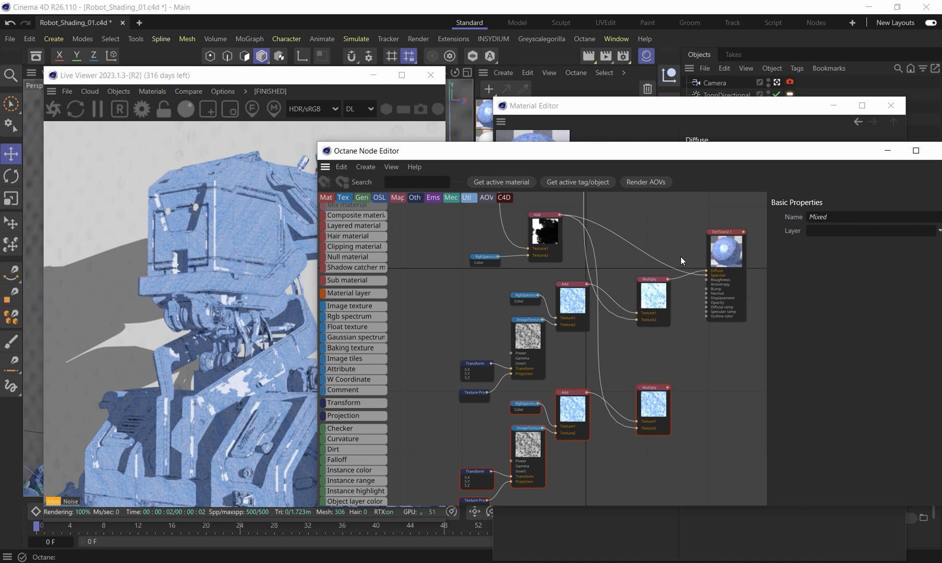
{"action": "mouse_move", "coordinate": [668, 391]}
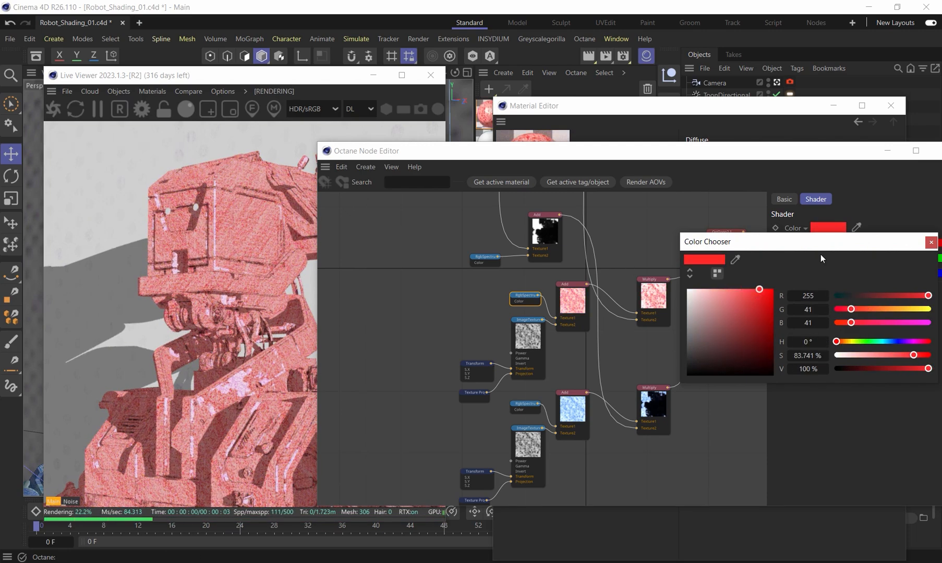
- Recolour the lower RGB spectrum node from red to mint green
{"action": "left_click", "coordinate": [745, 289]}
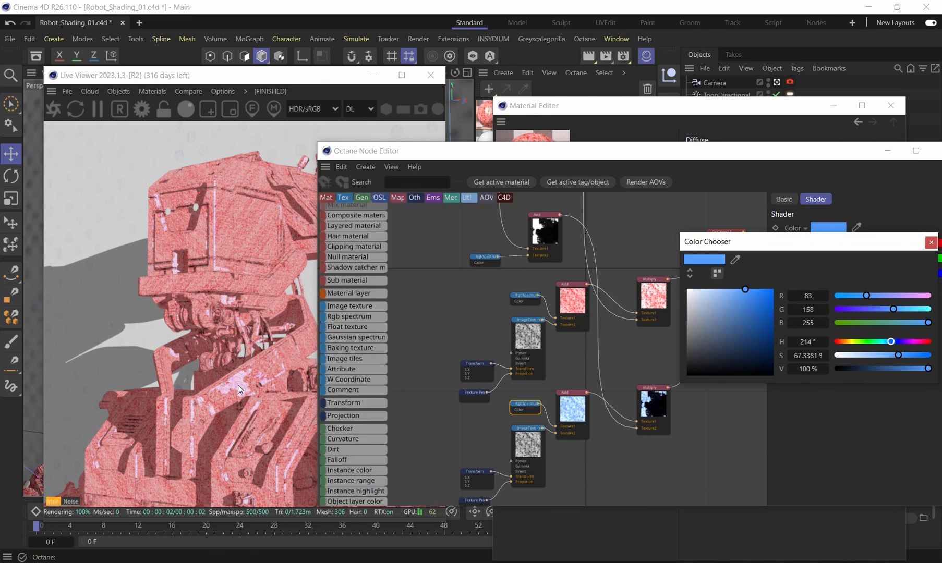
{"action": "mouse_move", "coordinate": [457, 319]}
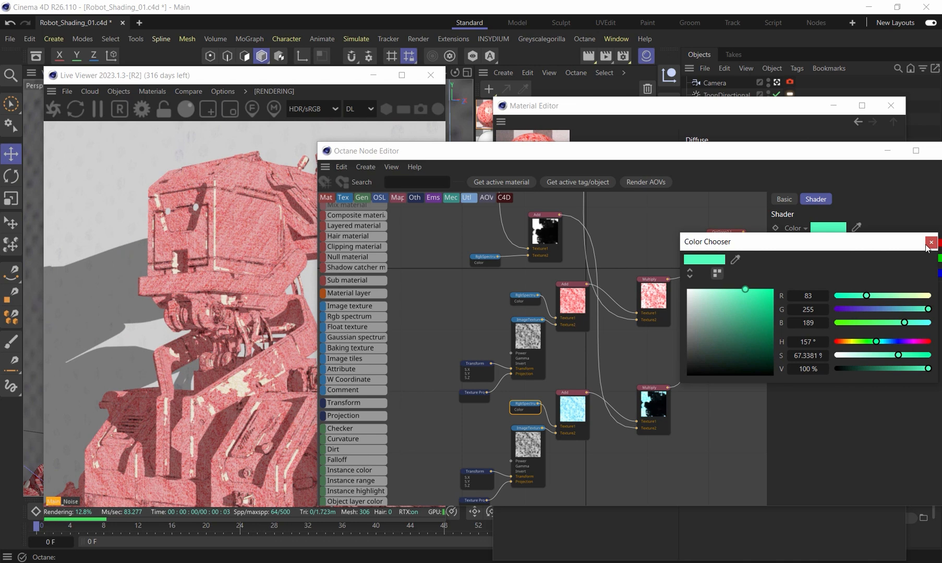
{"action": "left_click", "coordinate": [931, 241]}
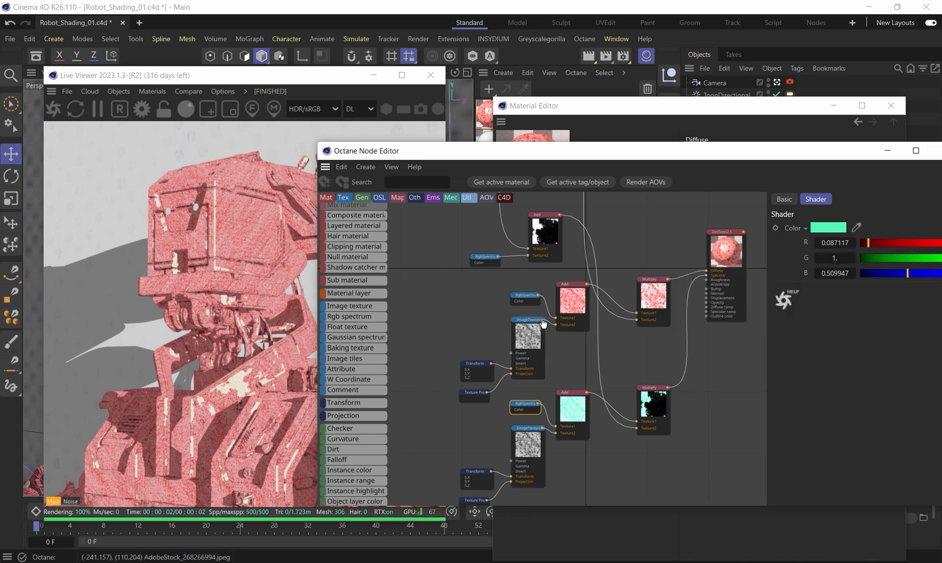
- Swap the image texture file to the seamless halftone-10 dot pattern, copying it to the project
{"action": "left_click", "coordinate": [526, 444]}
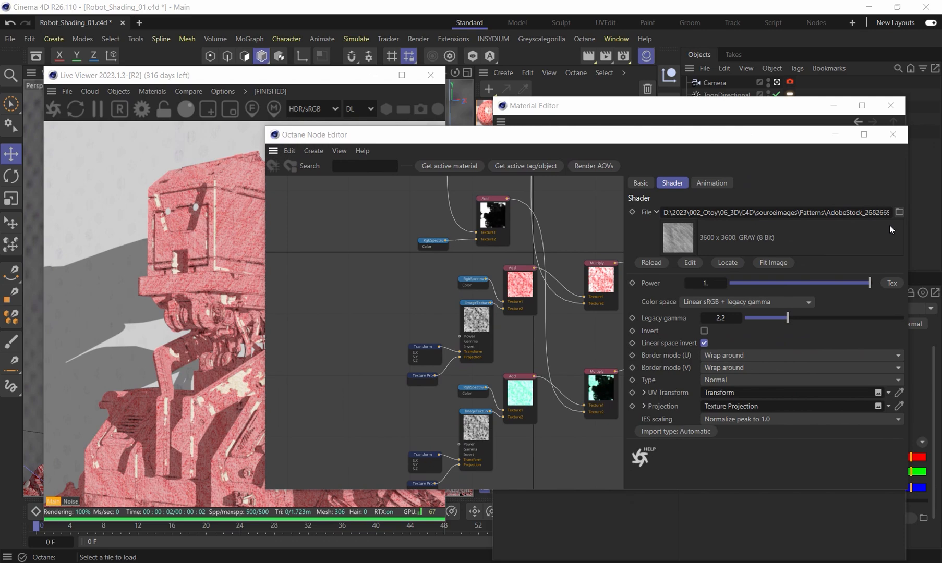
{"action": "left_click", "coordinate": [898, 212]}
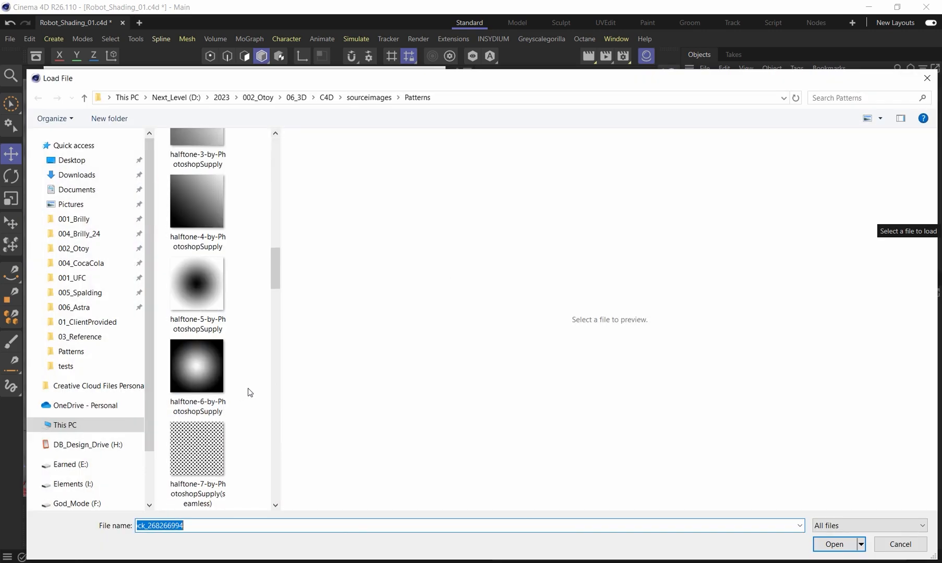
{"action": "scroll", "scroll_direction": "down", "scroll_amount": 3}
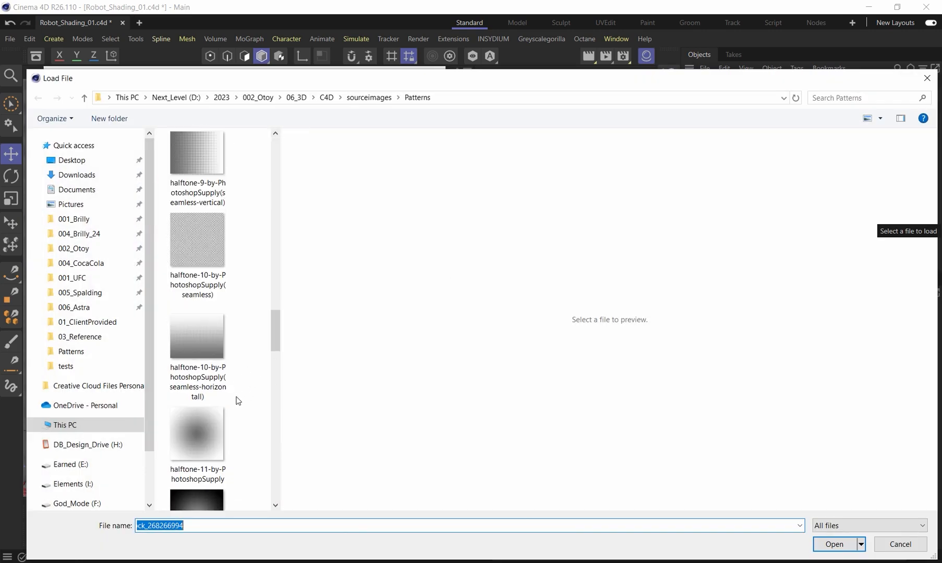
{"action": "left_click", "coordinate": [197, 338]}
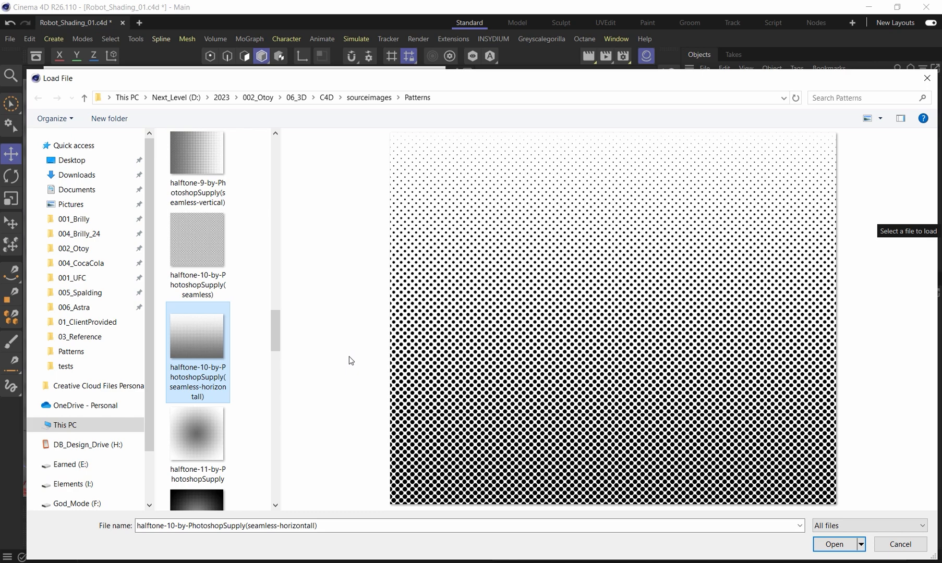
{"action": "left_click", "coordinate": [197, 435]}
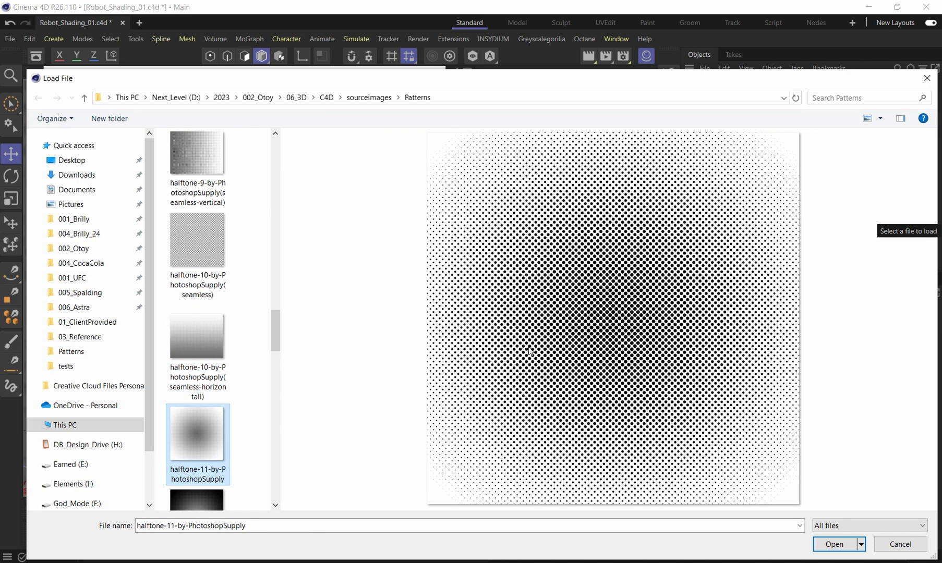
{"action": "left_click", "coordinate": [197, 336]}
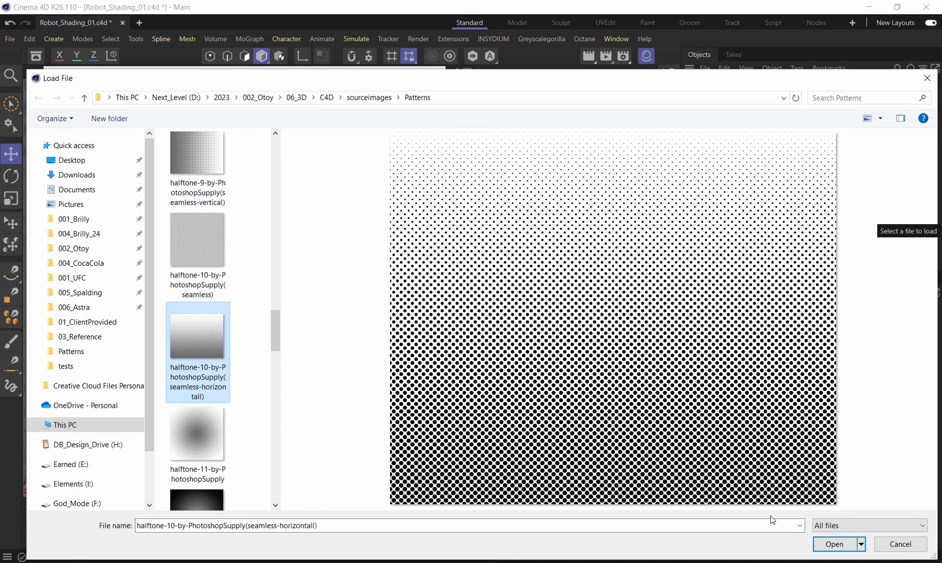
{"action": "left_click", "coordinate": [196, 150]}
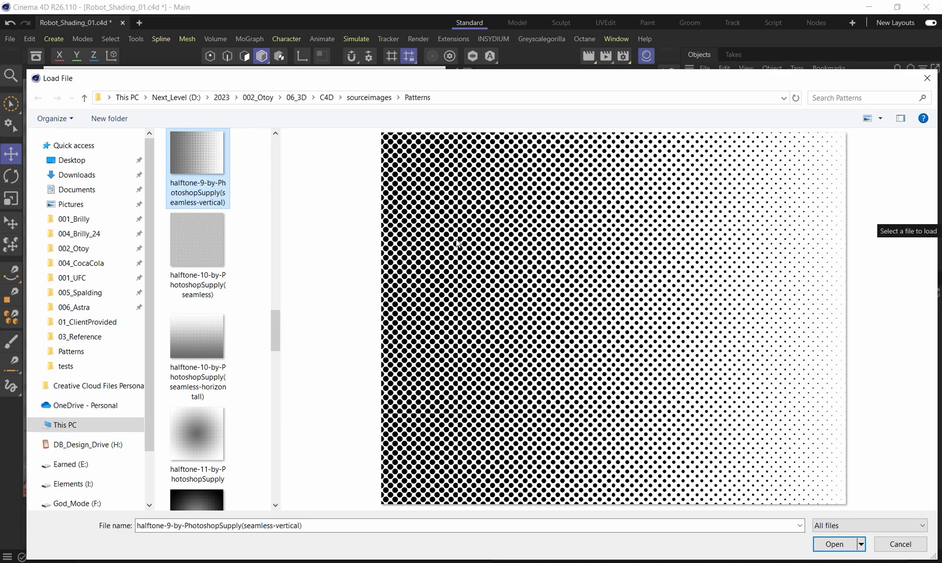
{"action": "left_click", "coordinate": [197, 239]}
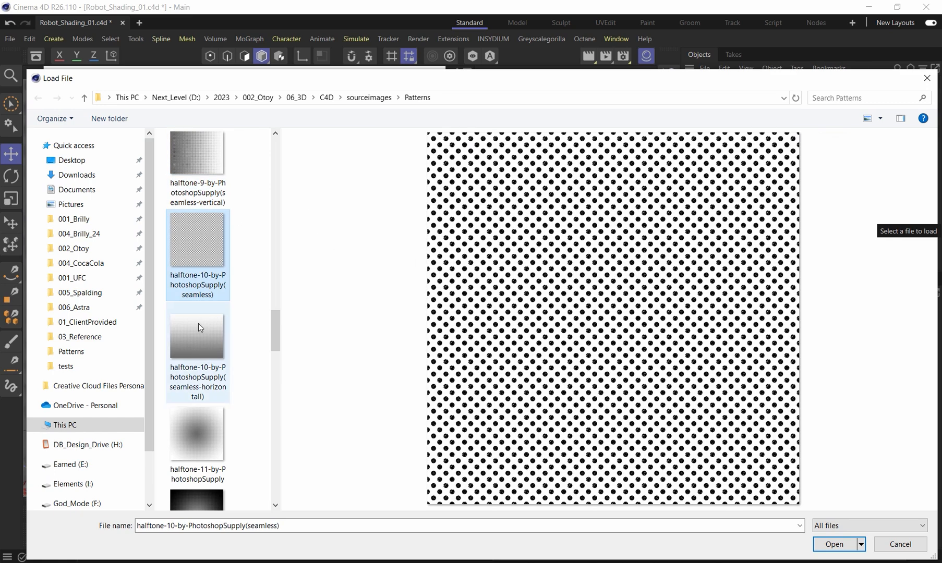
{"action": "left_click", "coordinate": [834, 544]}
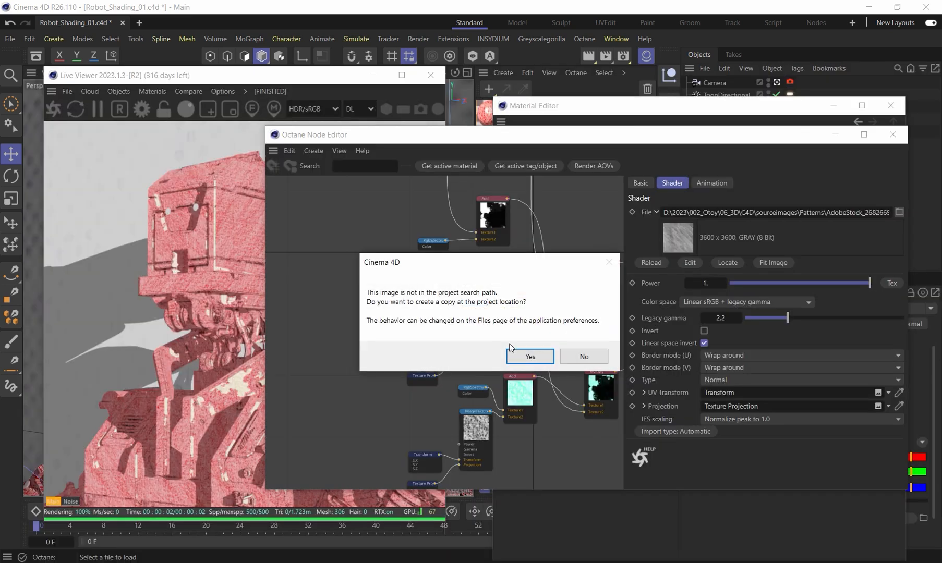
{"action": "left_click", "coordinate": [527, 355]}
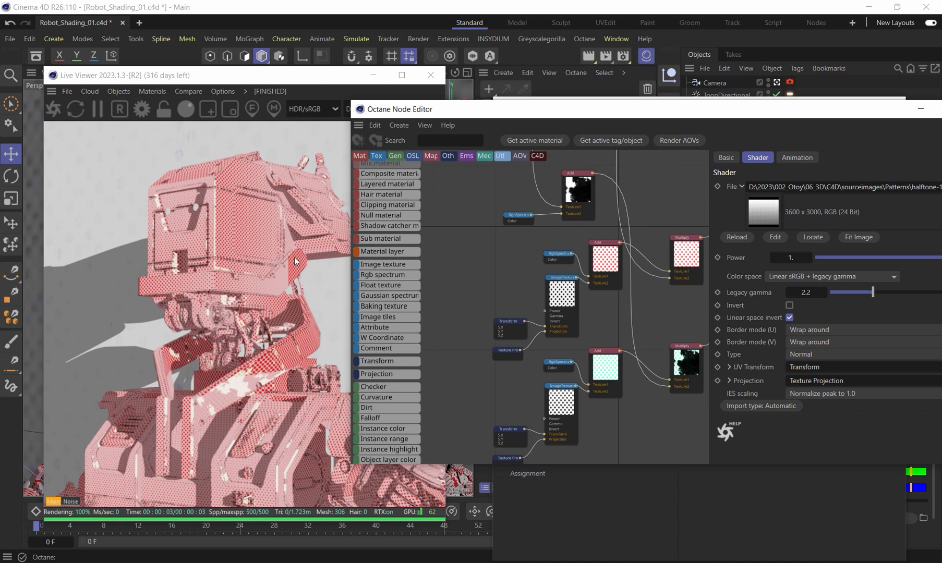
{"action": "mouse_move", "coordinate": [180, 303]}
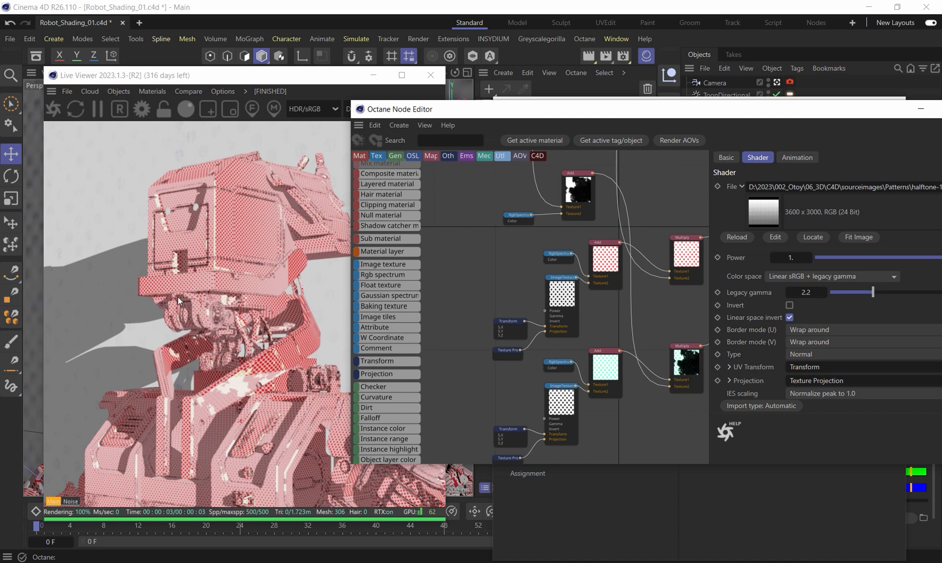
{"action": "mouse_move", "coordinate": [260, 243]}
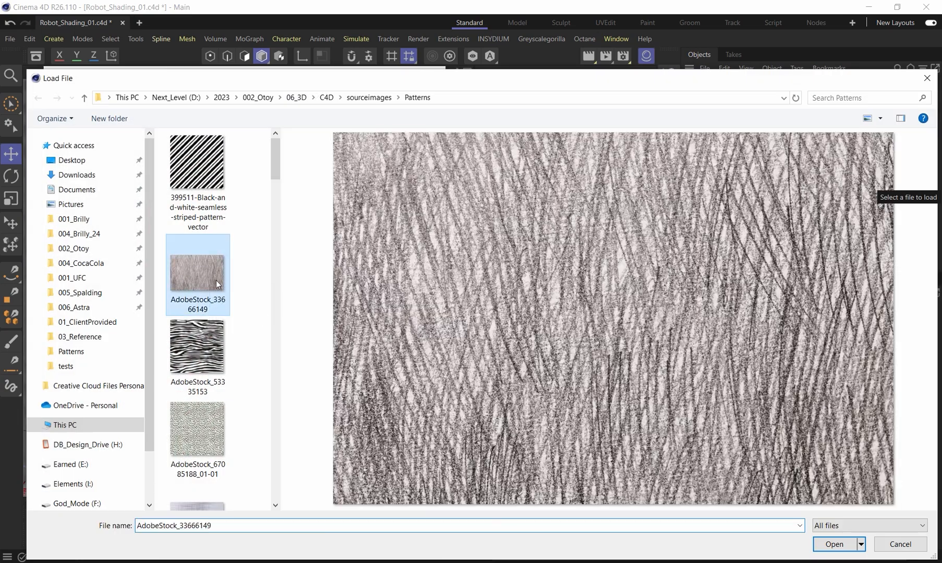
{"action": "mouse_move", "coordinate": [803, 542]}
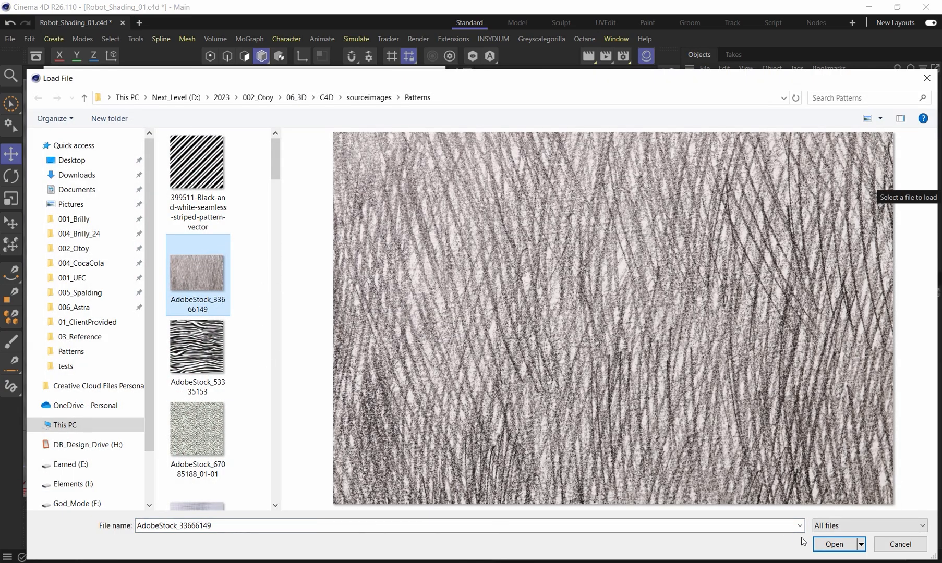
- Load the AdobeStock_33666149 pencil hatching image and check its transform scale
{"action": "left_click", "coordinate": [834, 544]}
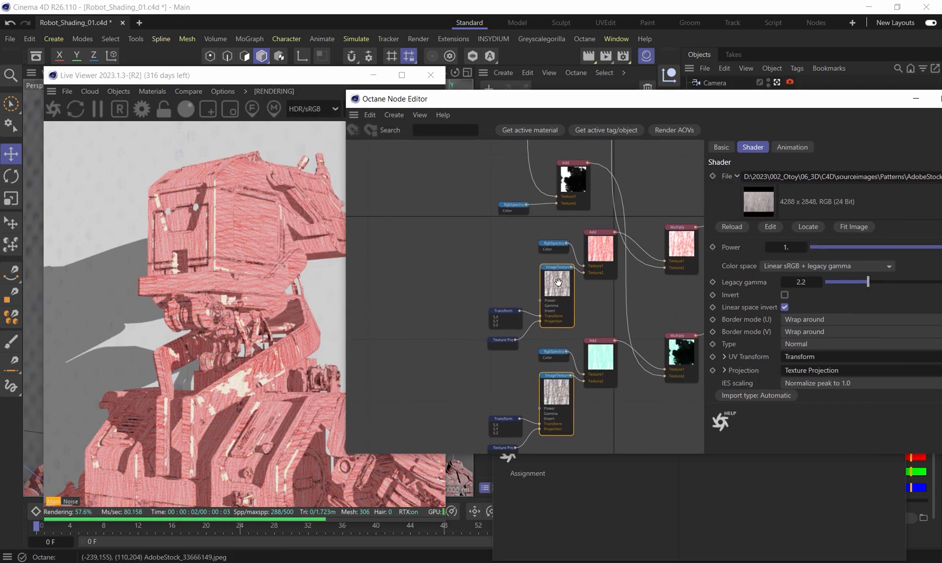
{"action": "left_click", "coordinate": [504, 310]}
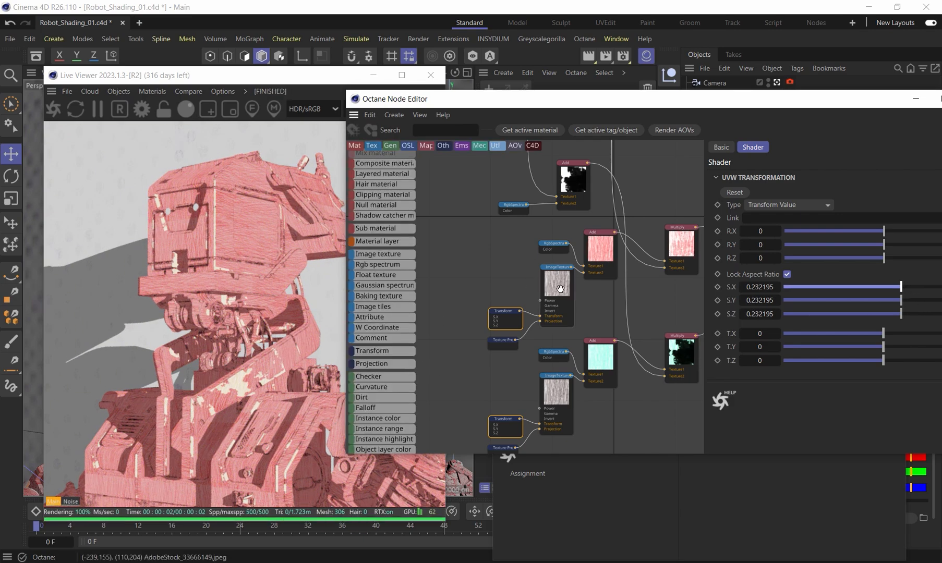
{"action": "left_click", "coordinate": [556, 285]}
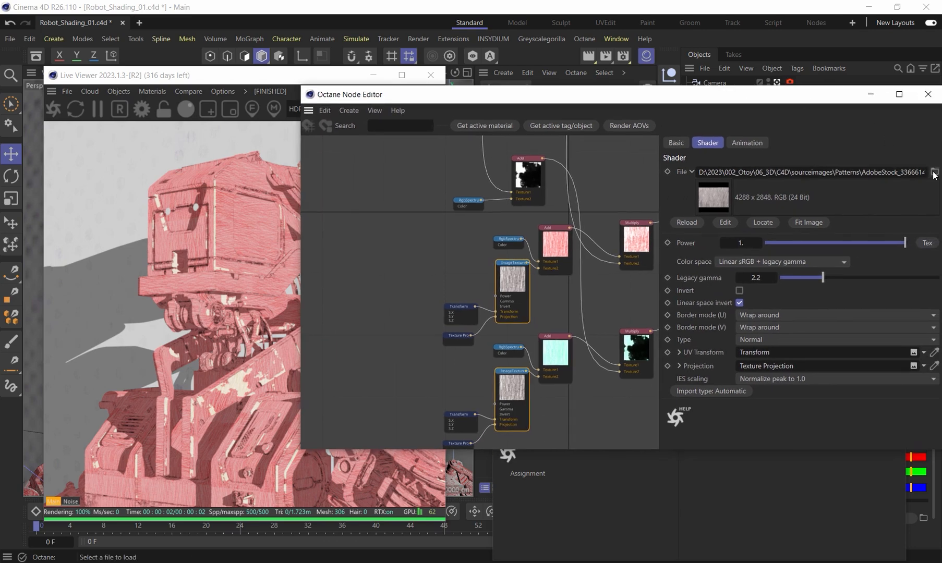
- Load the AdobeStock_845205135 ink-splatter image as the texture, declining to copy it into the project
{"action": "left_click", "coordinate": [935, 172]}
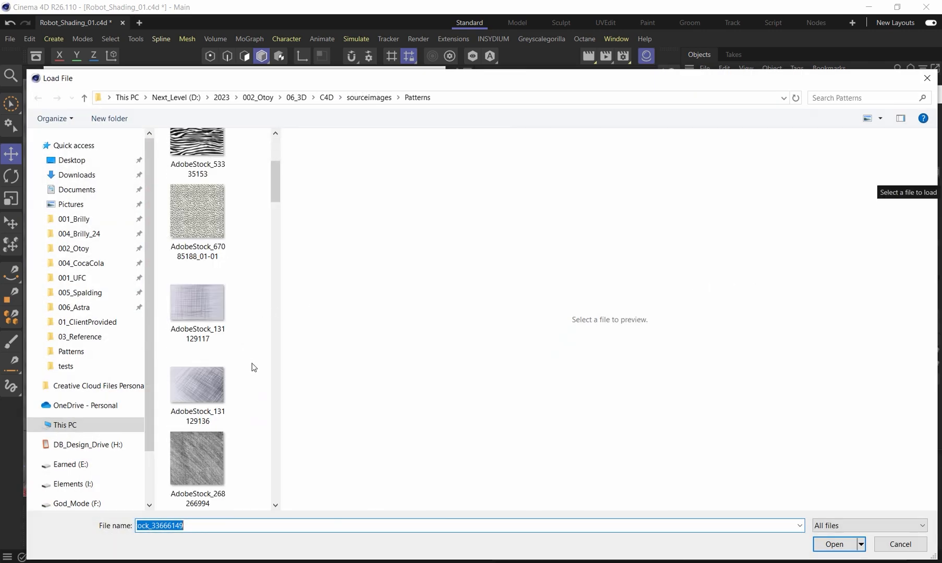
{"action": "scroll", "scroll_direction": "down", "scroll_amount": 3}
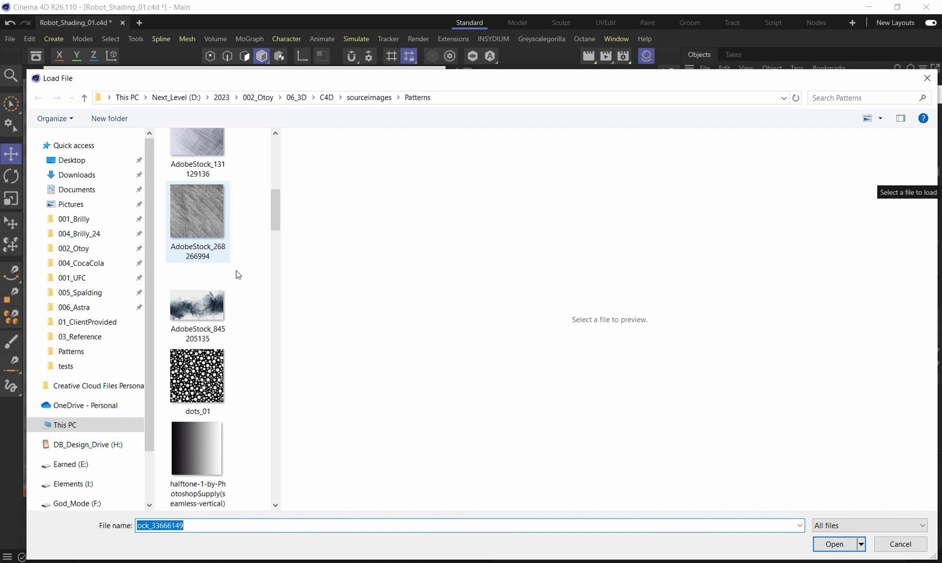
{"action": "left_click", "coordinate": [197, 307]}
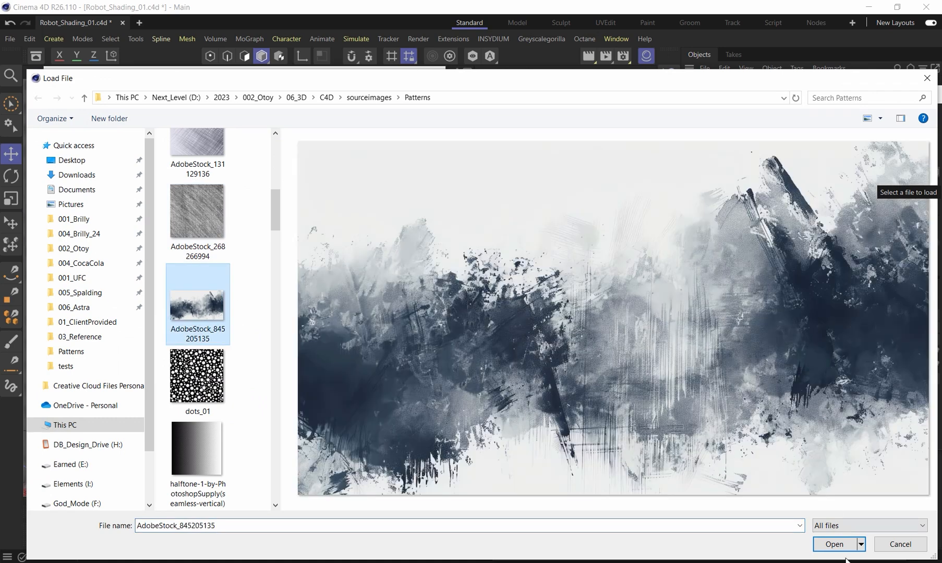
{"action": "left_click", "coordinate": [833, 544]}
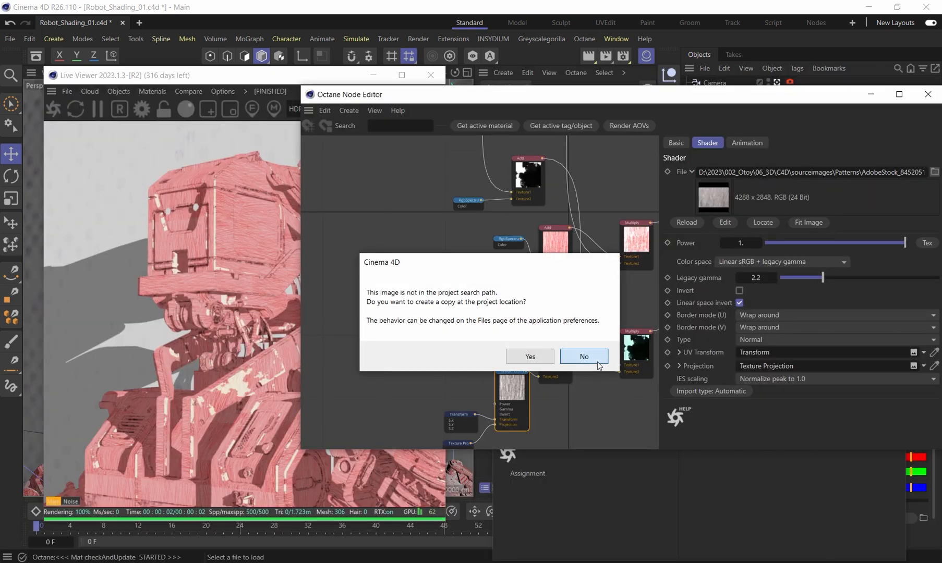
{"action": "left_click", "coordinate": [583, 355]}
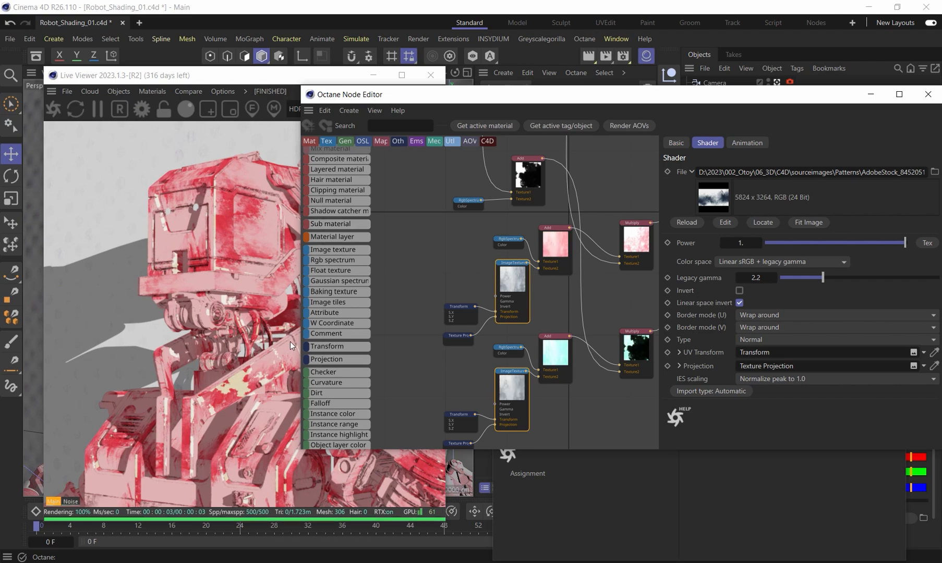
{"action": "mouse_move", "coordinate": [904, 196]}
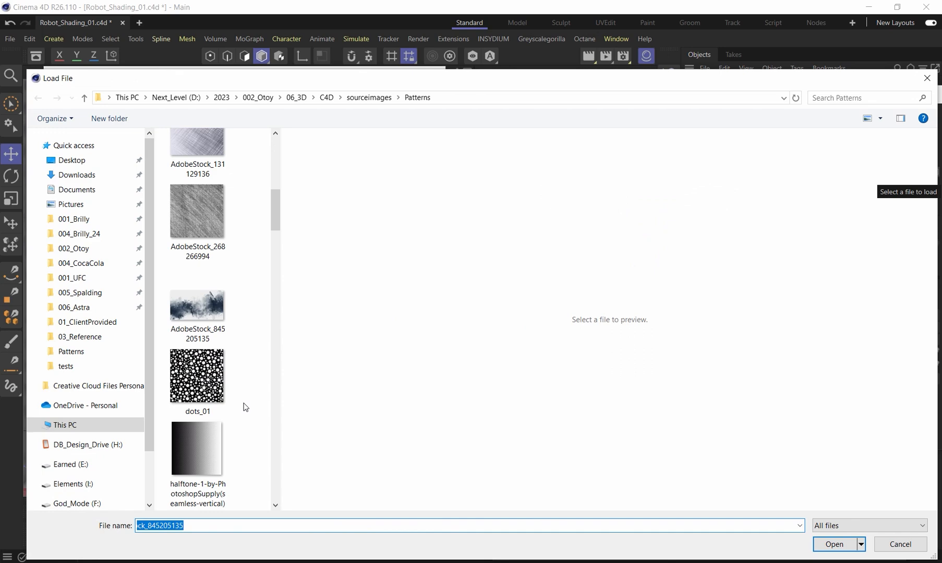
- Load halftone-9-by-PhotoshopSupply(seamless) into the upper texture node for fine dot shading
{"action": "scroll", "scroll_direction": "down", "scroll_amount": 3}
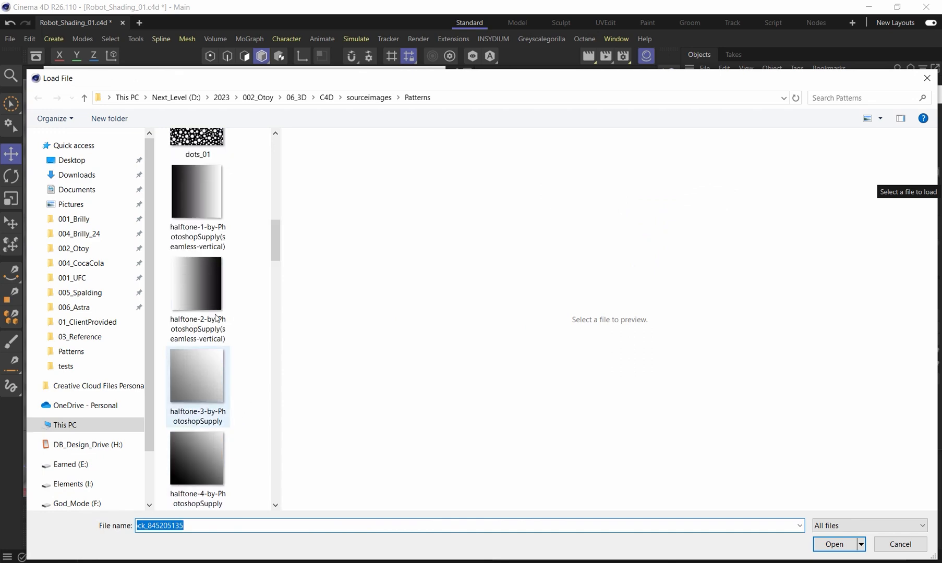
{"action": "left_click", "coordinate": [196, 358]}
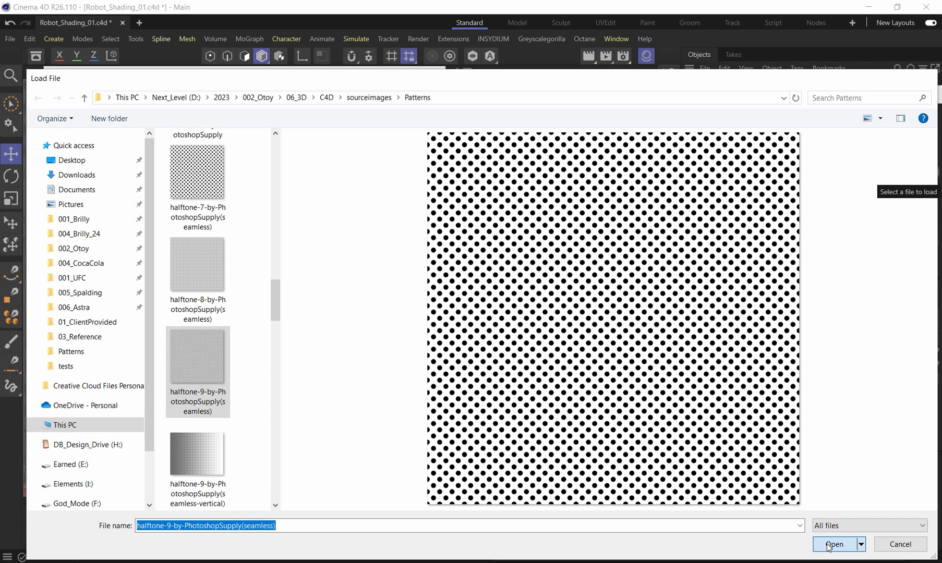
{"action": "left_click", "coordinate": [834, 544]}
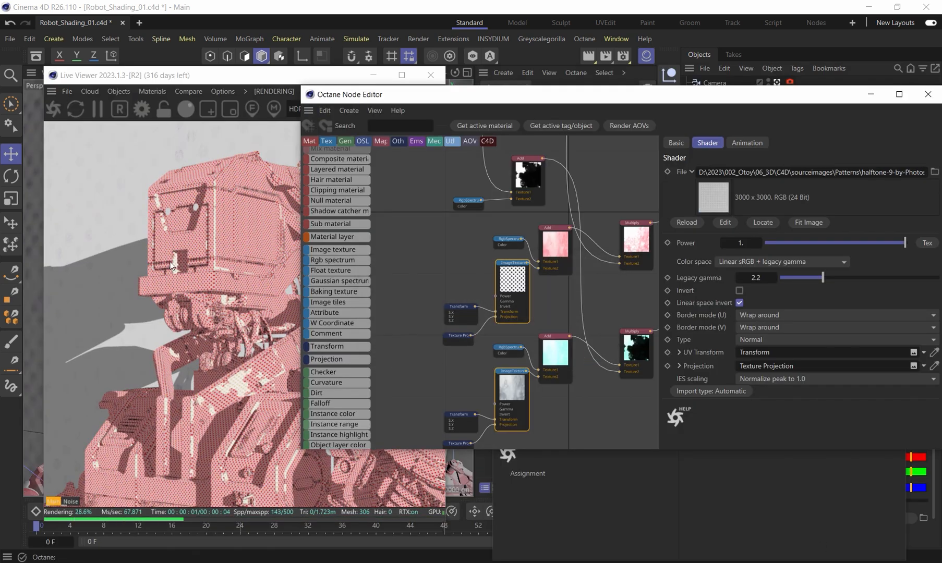